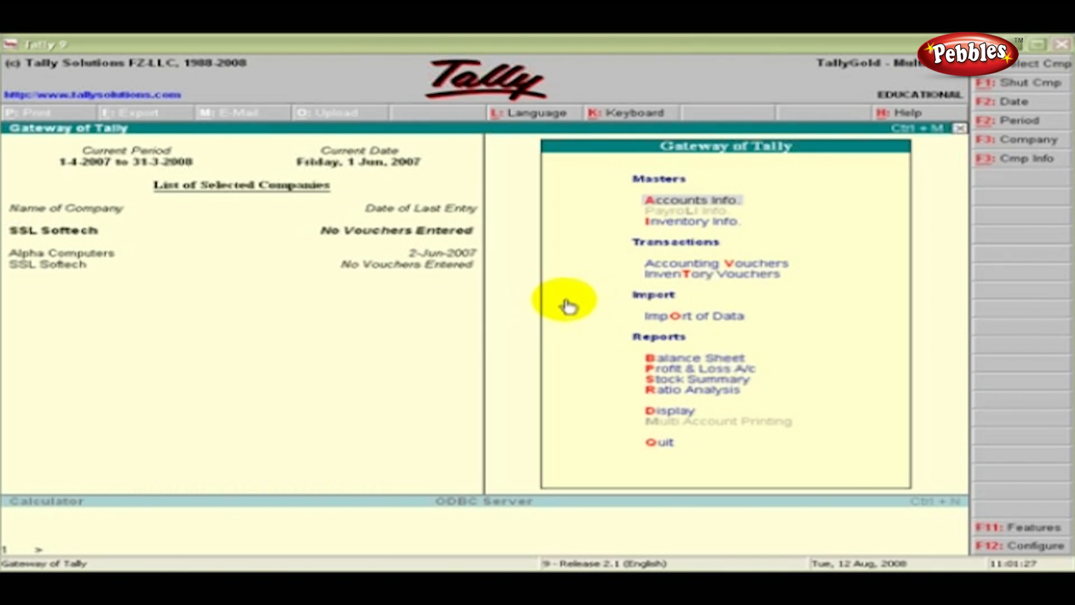
mouse_move(679, 200)
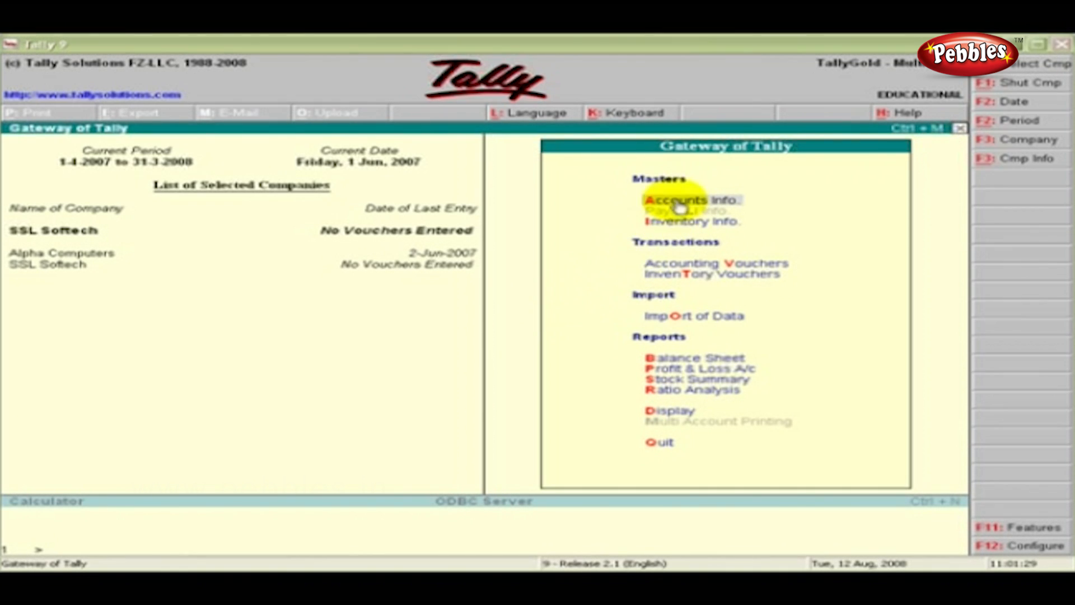
Step: Reach the Voucher Types menu through Accounts Info from Gateway of Tally
left_click(692, 199)
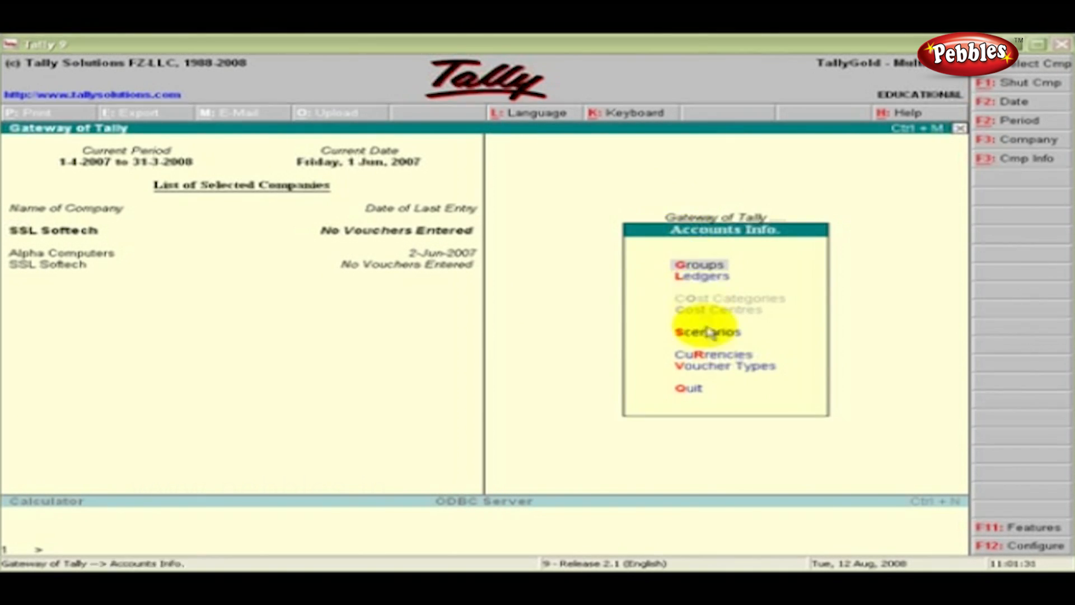
mouse_move(712, 370)
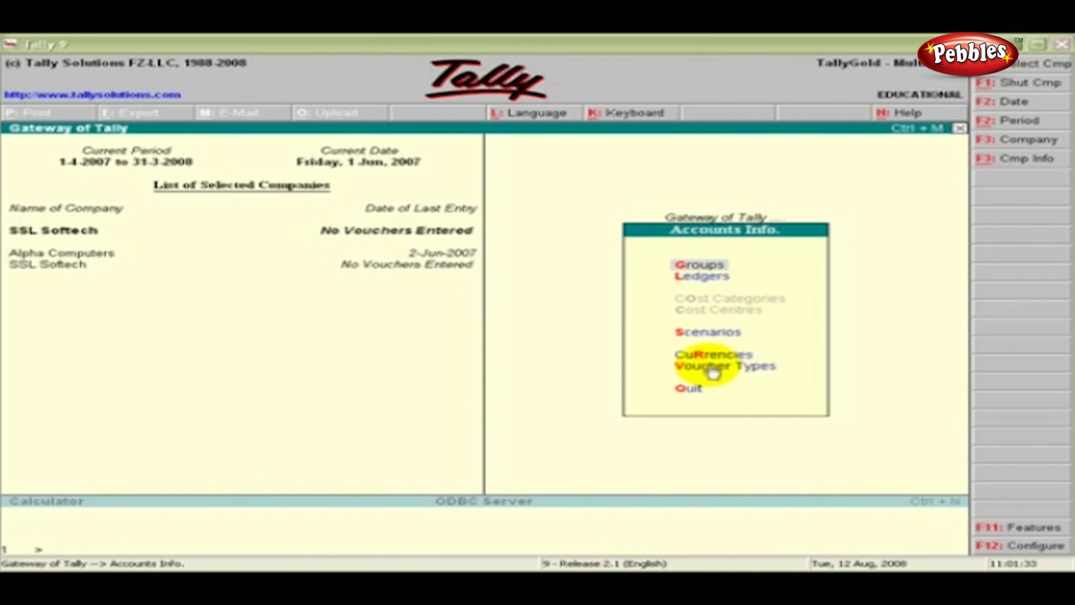
left_click(724, 366)
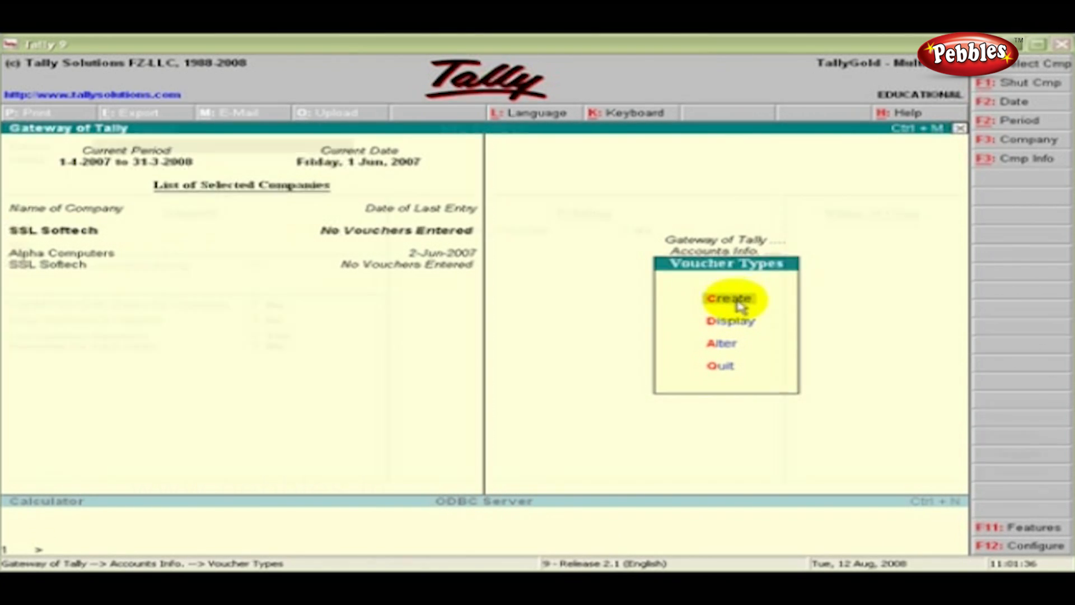
Step: Begin a new voucher type named 'Export Sales'
left_click(728, 298)
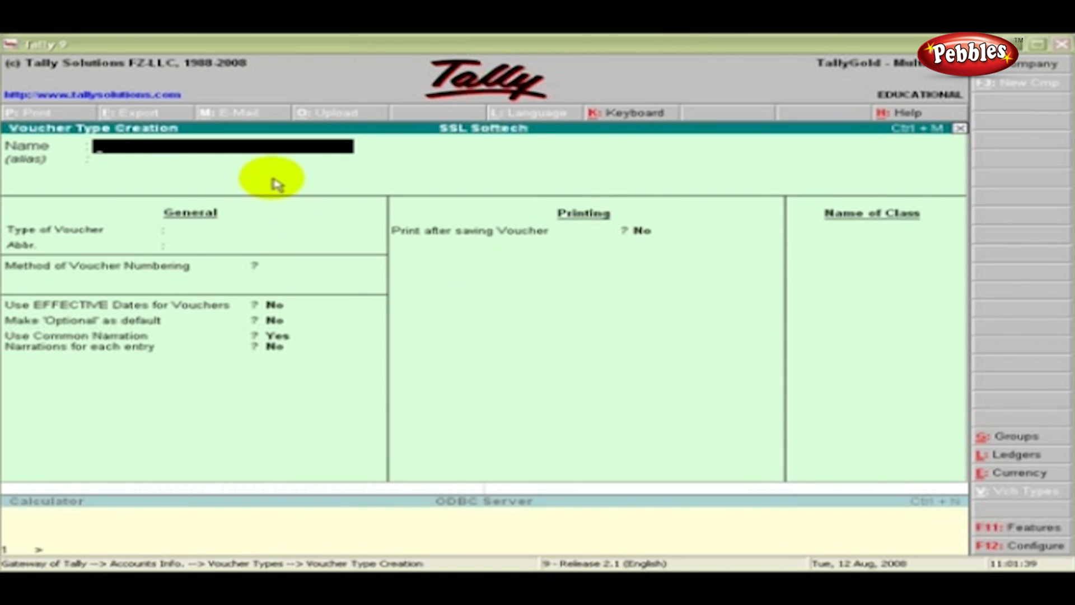
mouse_move(134, 137)
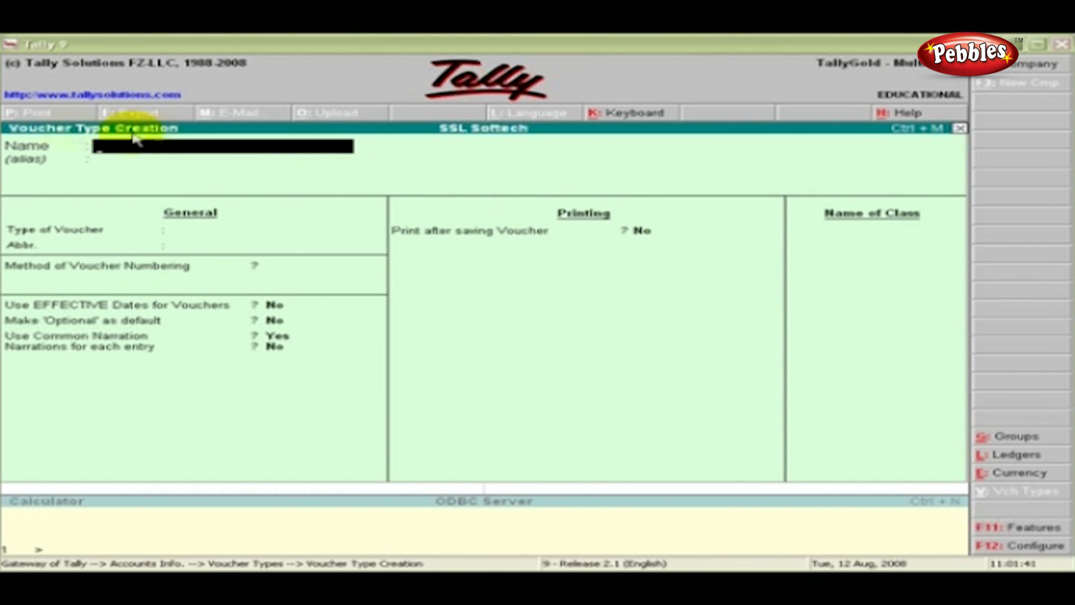
type("E")
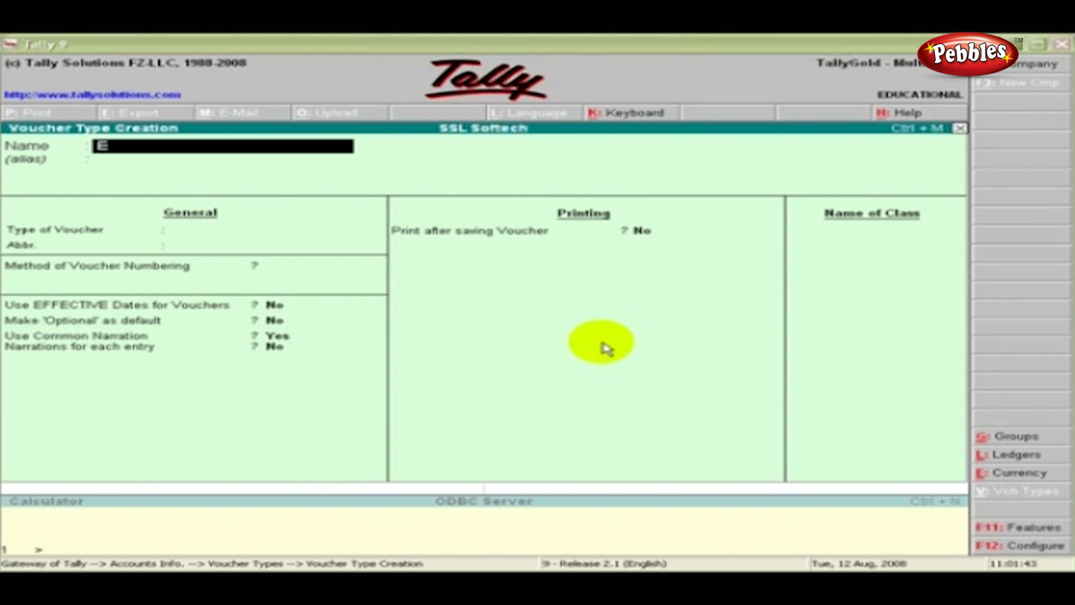
type("xport Sales")
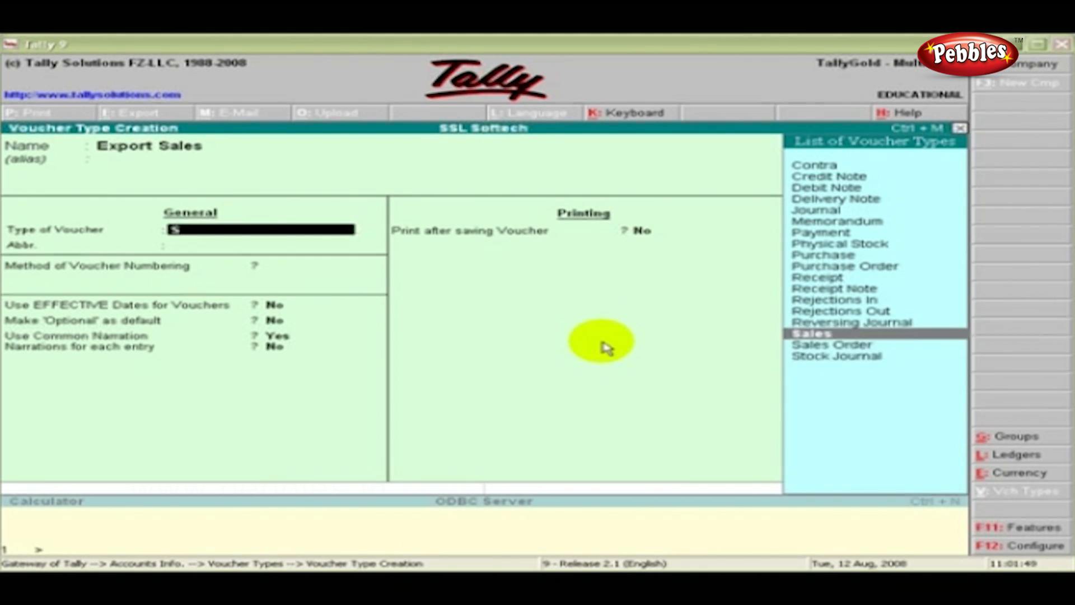
Step: Make Export Sales a Sales type voucher with Automatic numbering
left_click(812, 332)
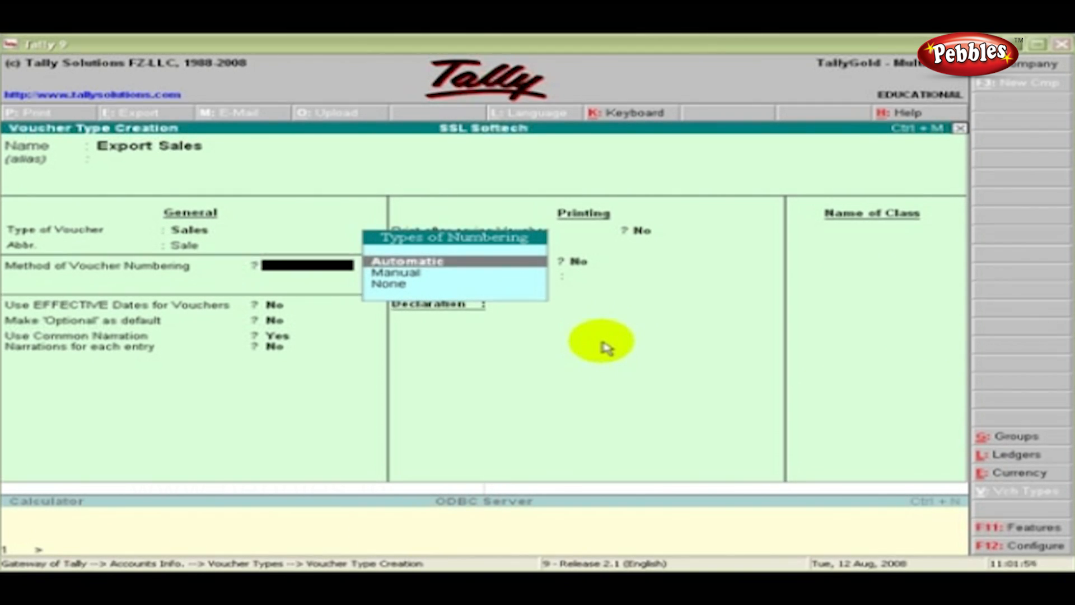
left_click(407, 261)
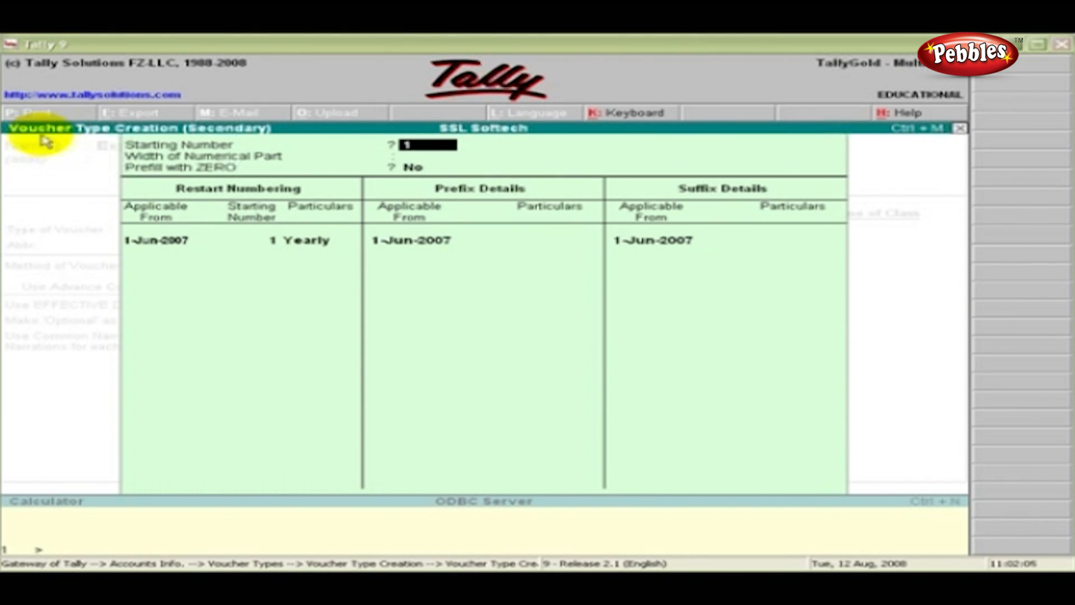
mouse_move(263, 130)
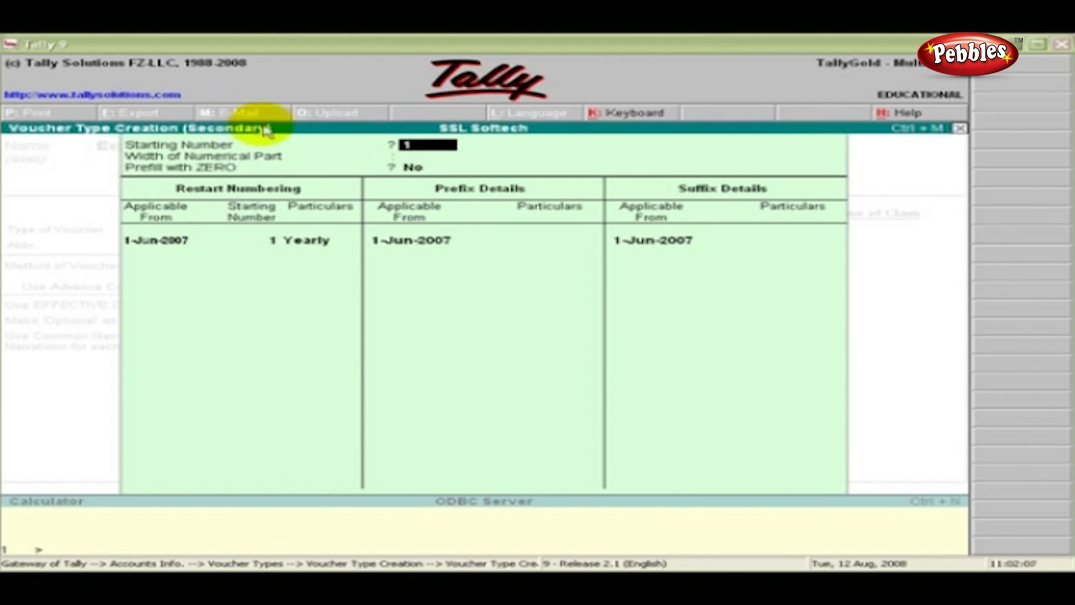
mouse_move(620, 343)
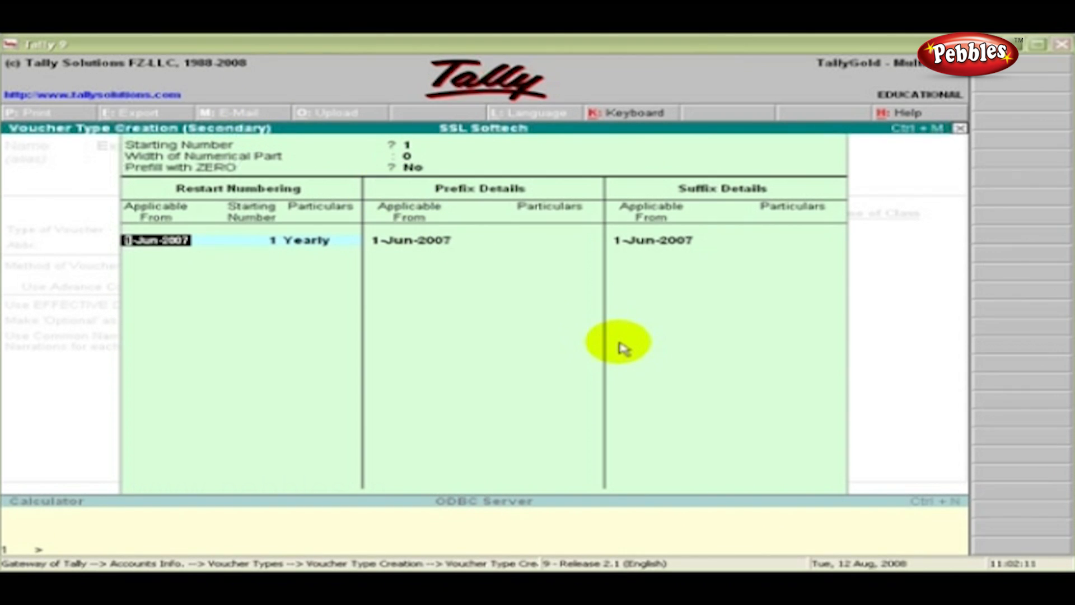
mouse_move(206, 202)
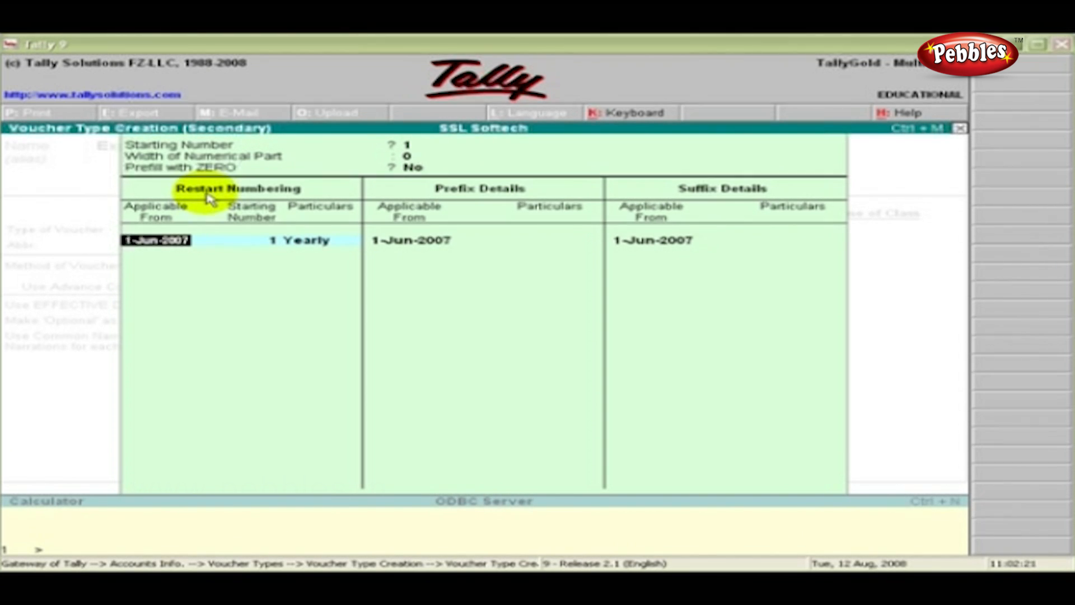
Step: Keep starting number 1, width 0, no prefill, and list restart period choices
left_click(305, 240)
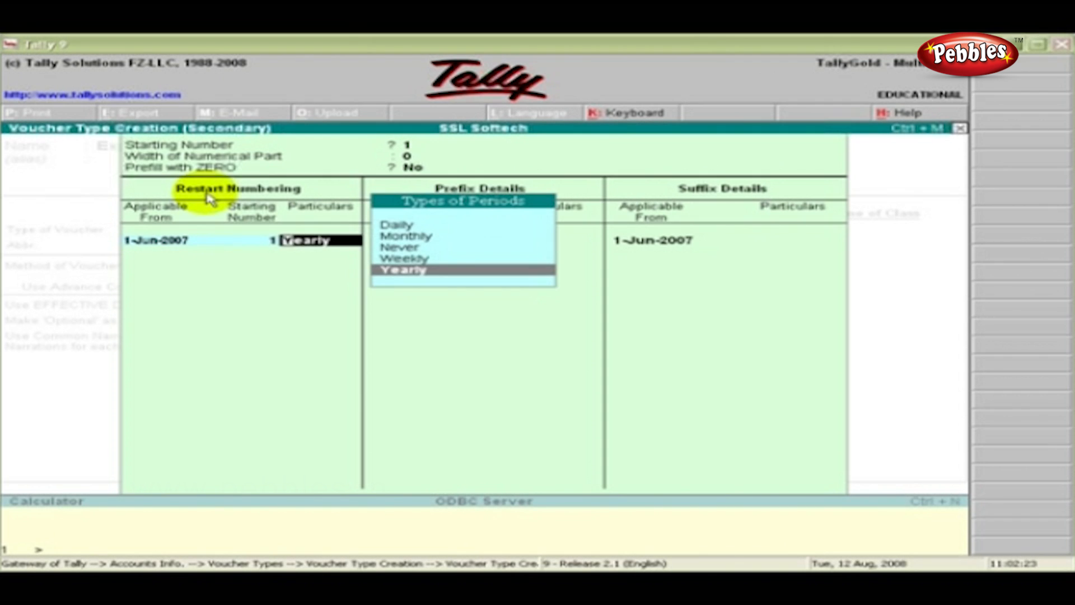
mouse_move(401, 268)
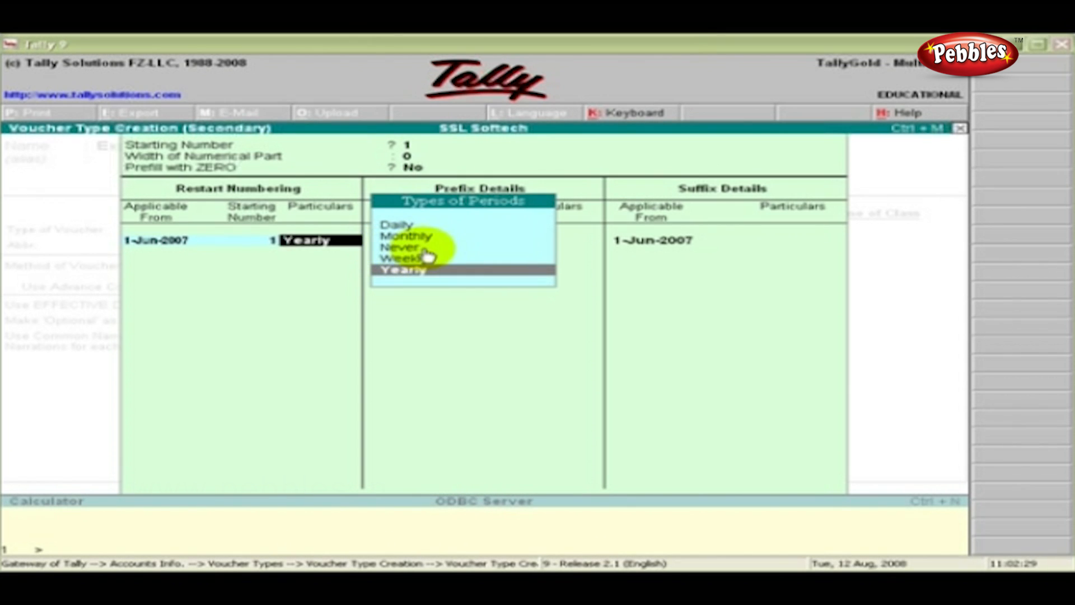
Step: Restart numbering Yearly from 1-Jun-2007 with blank prefix particulars
left_click(404, 268)
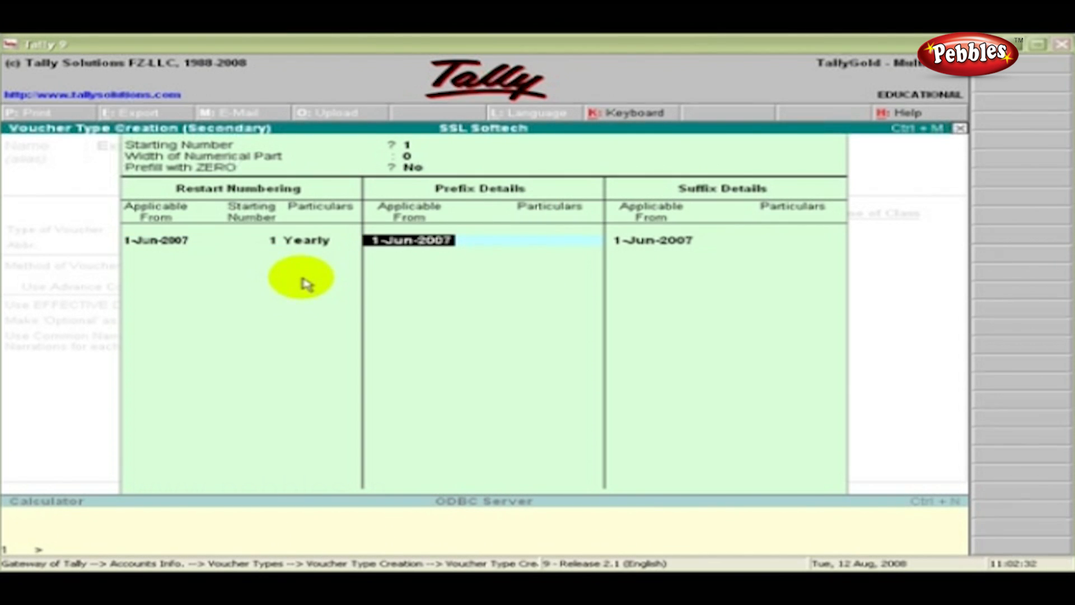
mouse_move(459, 206)
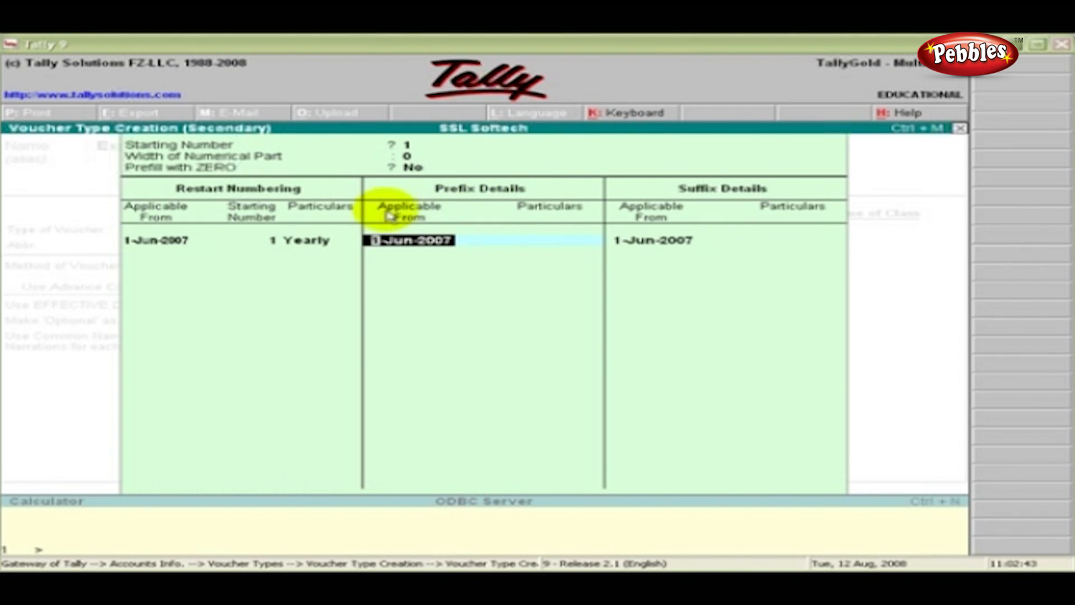
mouse_move(431, 225)
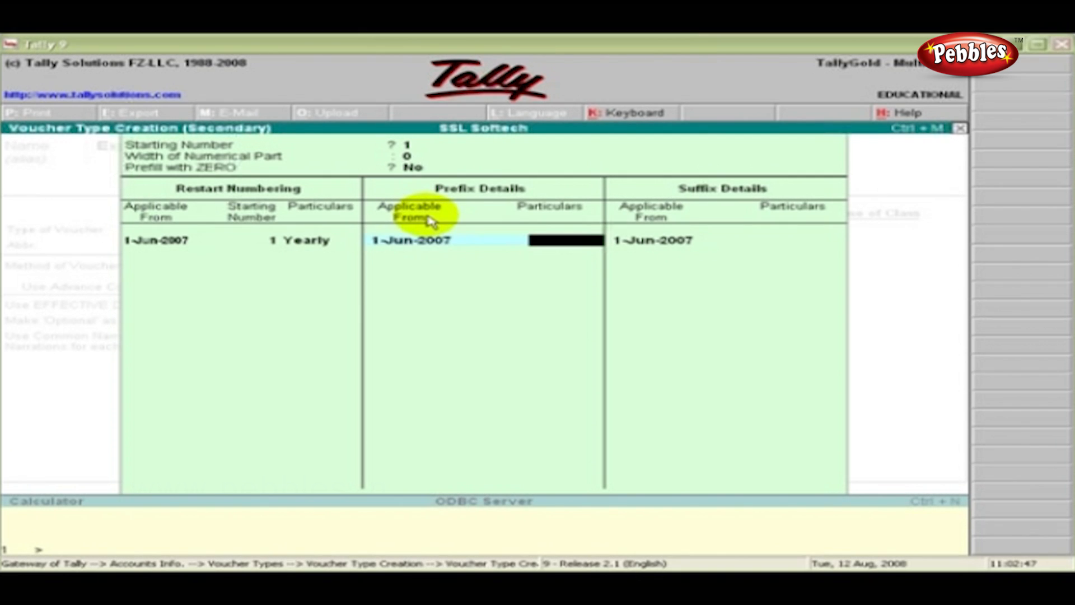
mouse_move(494, 218)
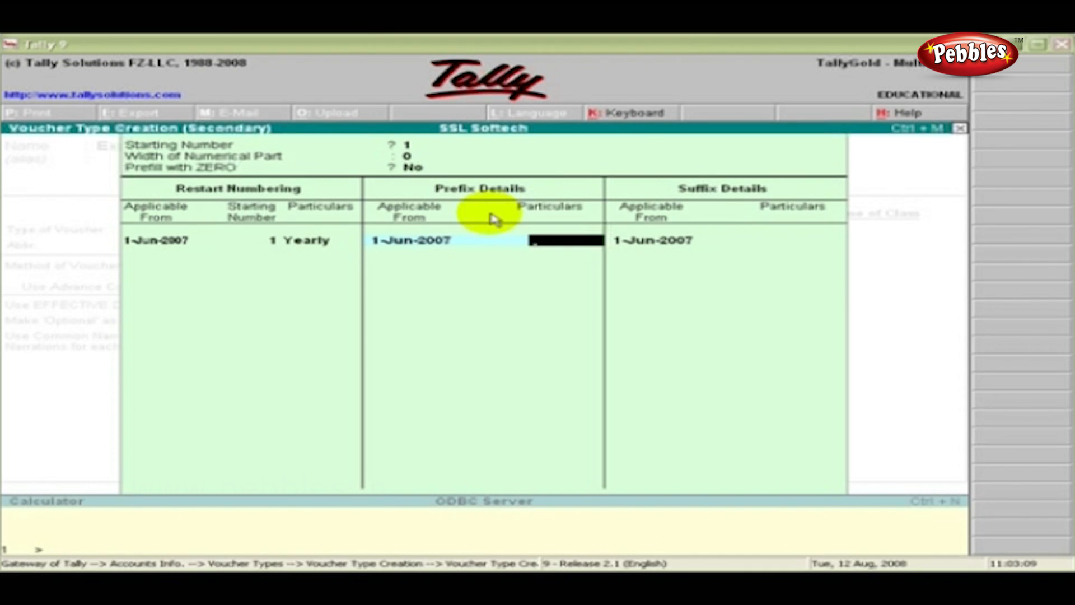
mouse_move(740, 191)
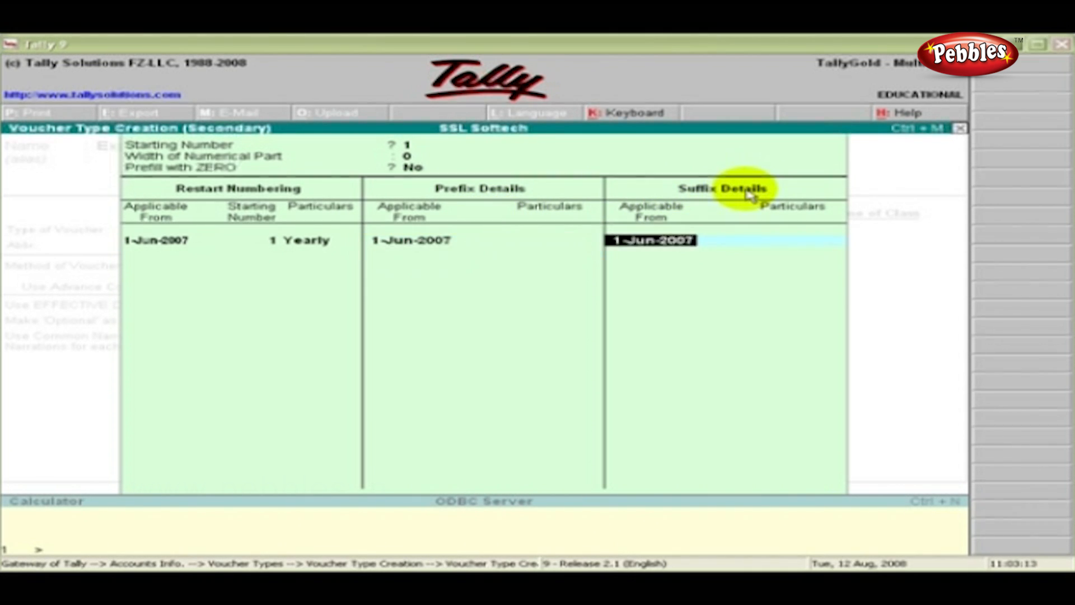
mouse_move(744, 190)
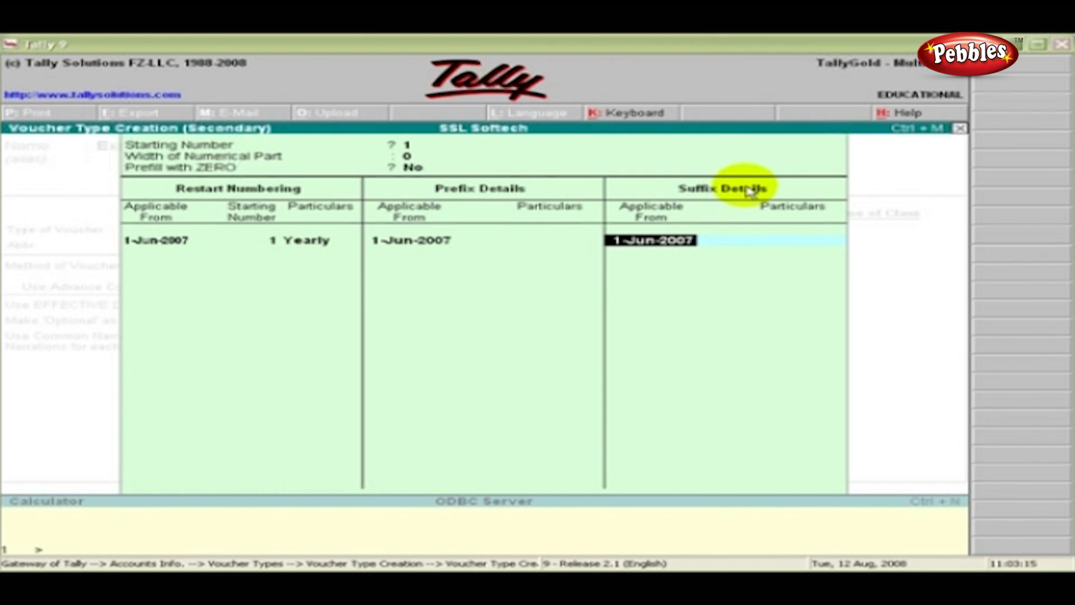